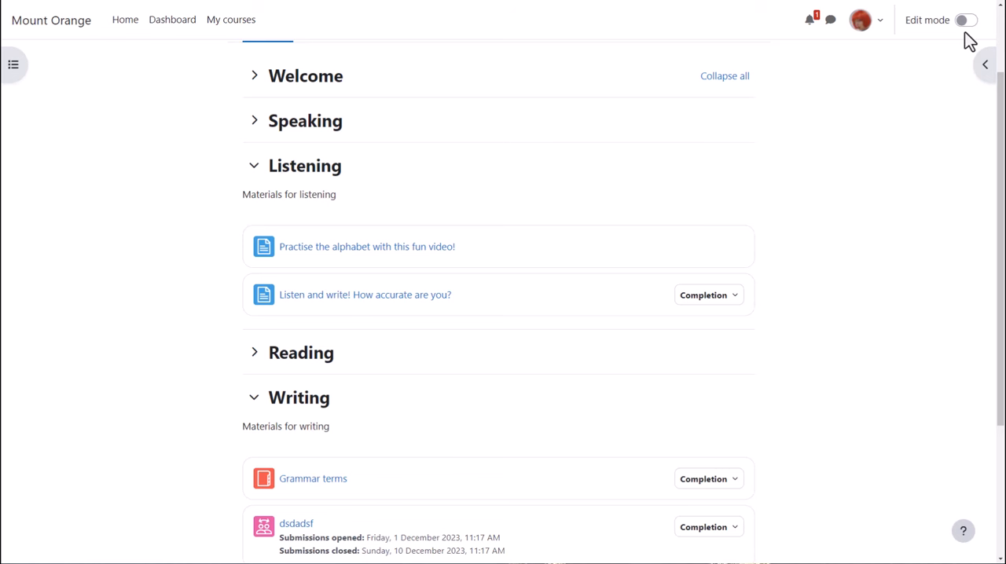
Turn on Edit mode for the Basic French course
click(967, 19)
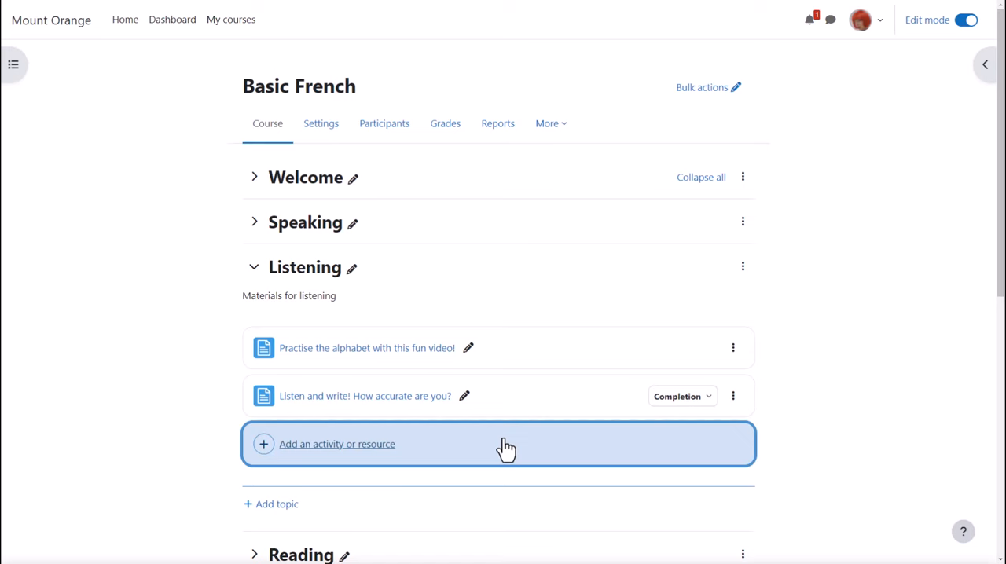
Open 'Add an activity or resource' for the Listening topic
click(336, 444)
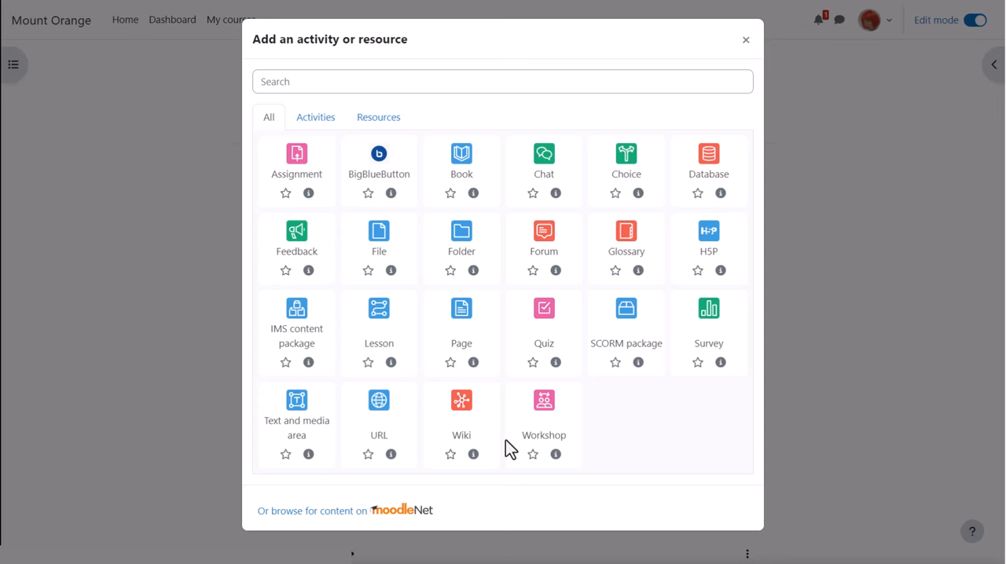
mouse_move(316, 118)
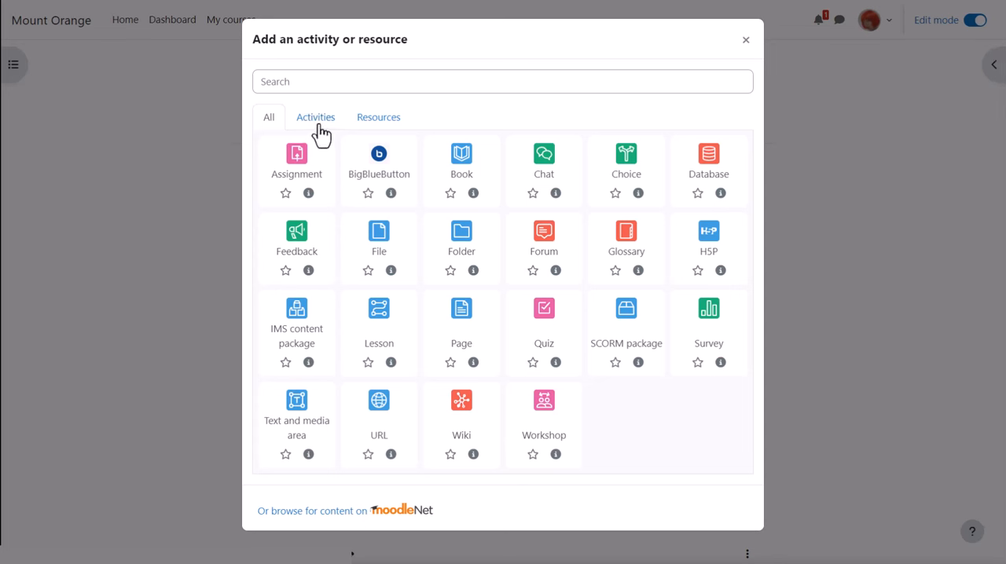
Filter the chooser to Activities, then to Resources only
click(315, 117)
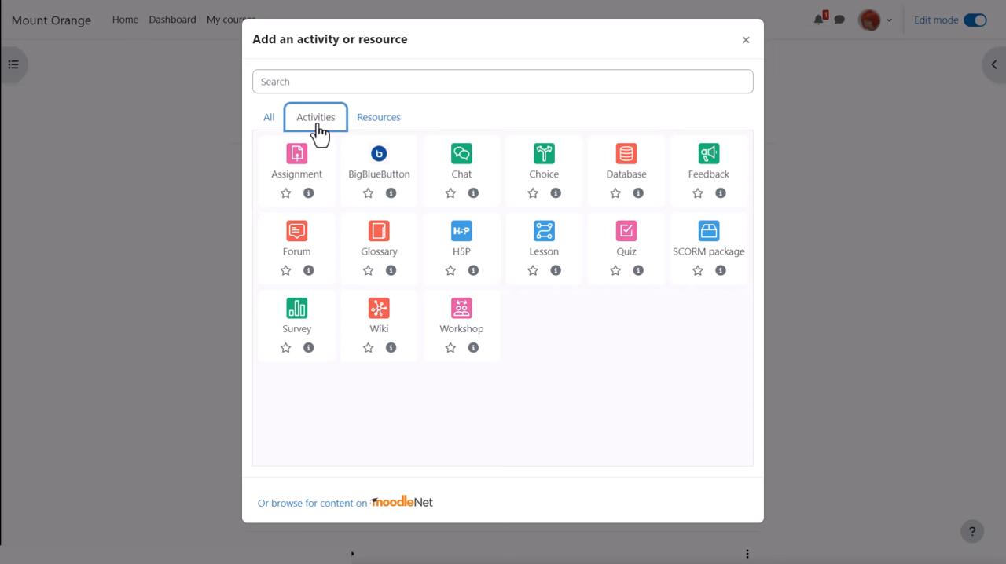
mouse_move(379, 117)
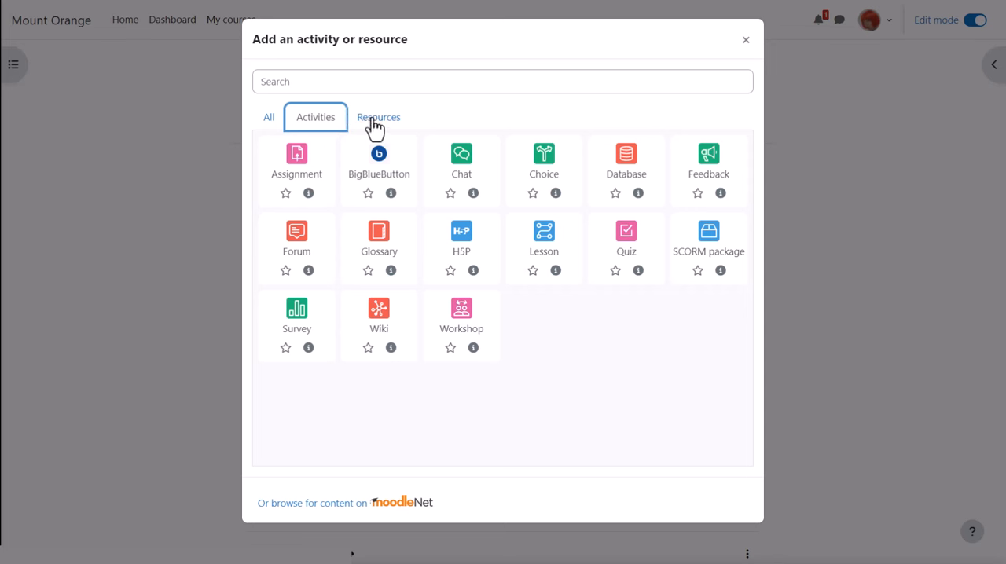
click(378, 117)
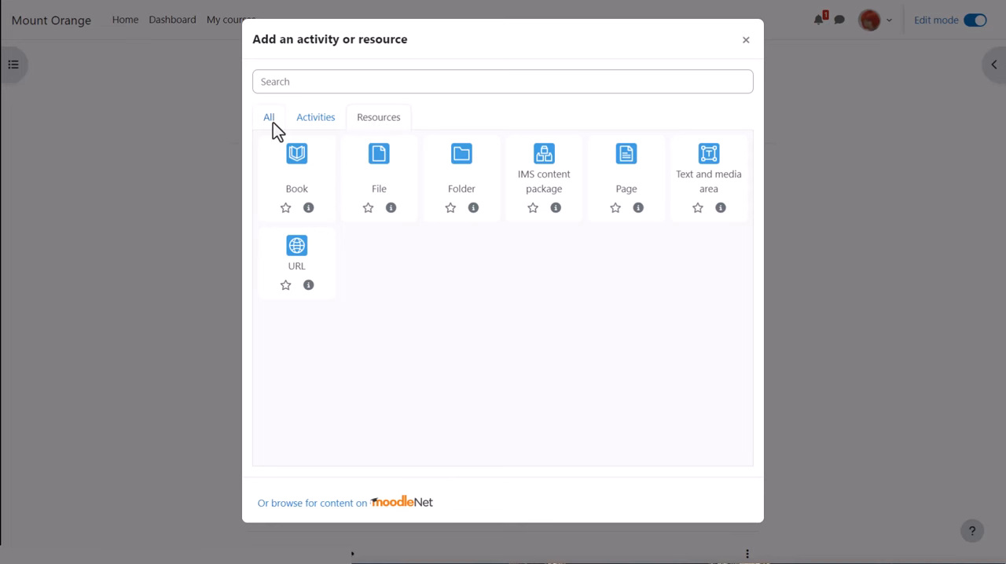
Switch the Activity Chooser back to the All tab
click(268, 117)
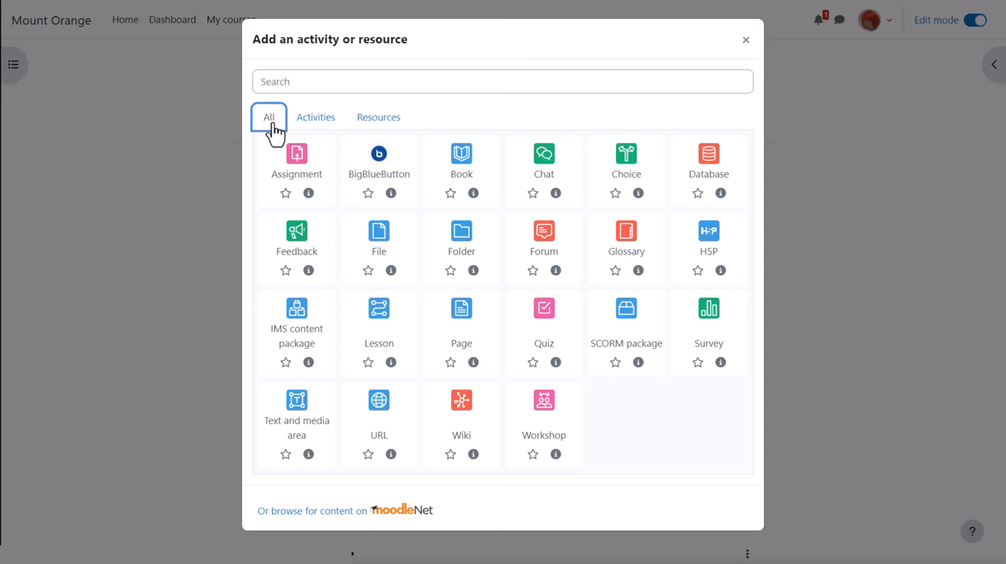
mouse_move(535, 255)
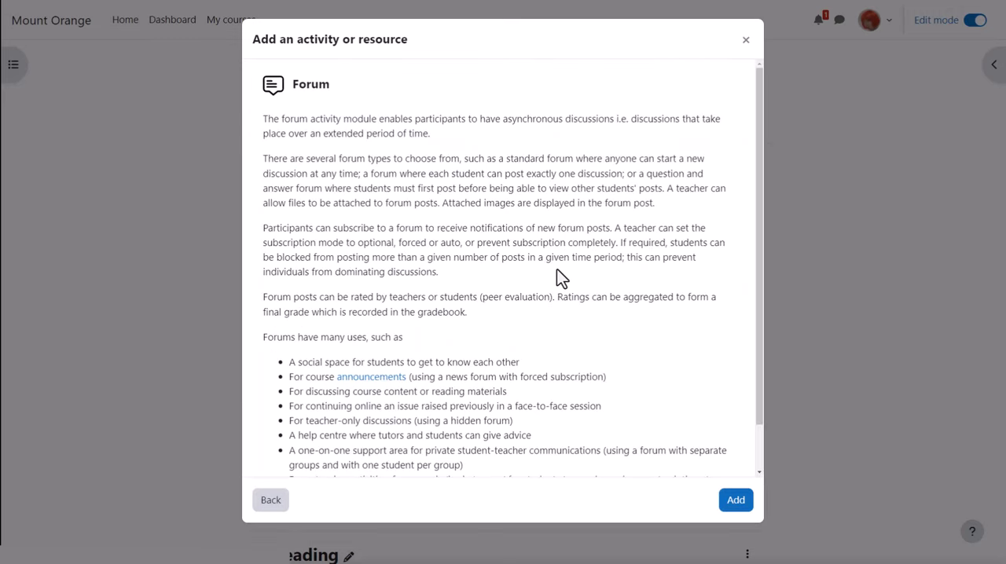
mouse_move(270, 500)
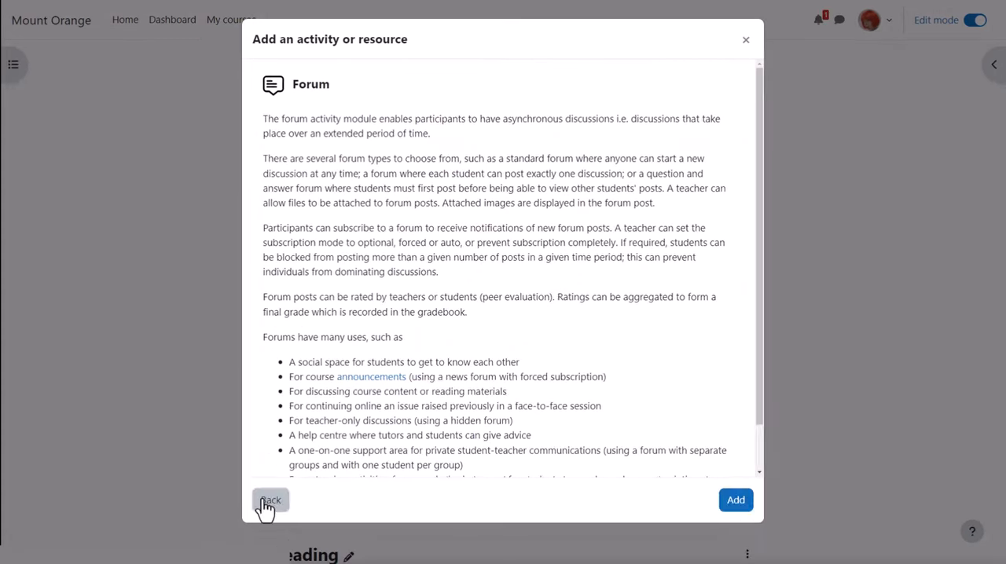
Star Forum from the full type list and view the Starred tab
click(270, 502)
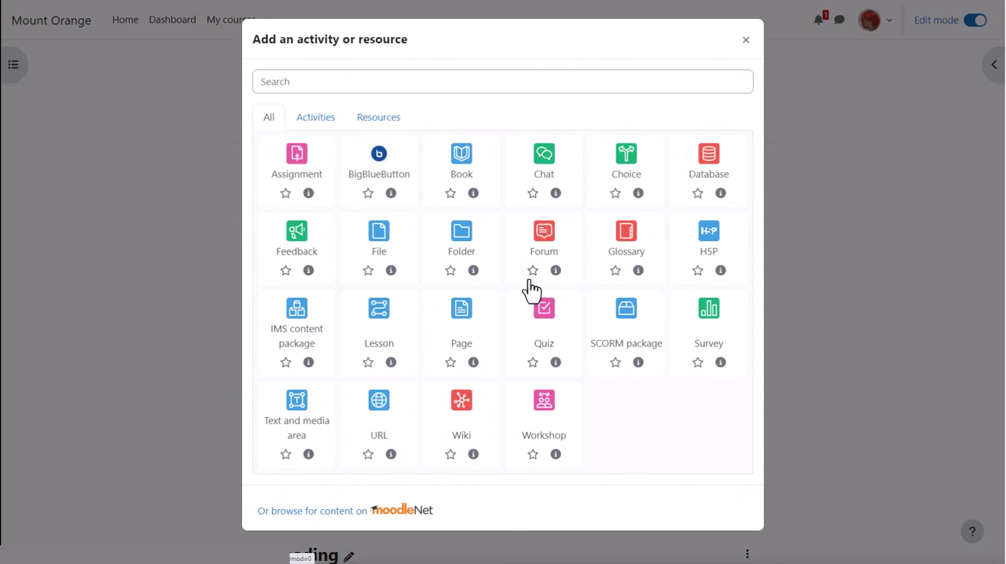
click(531, 270)
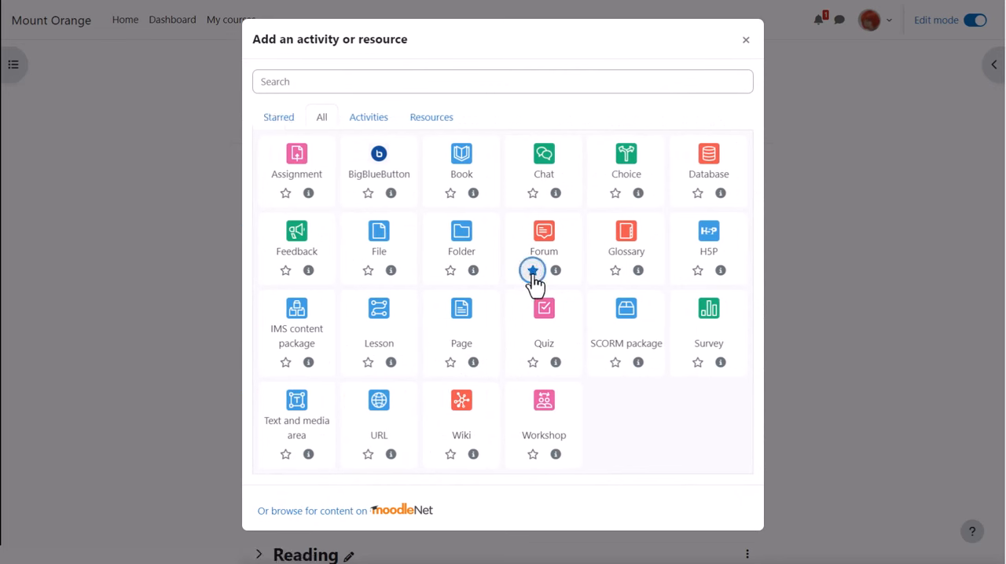
click(532, 269)
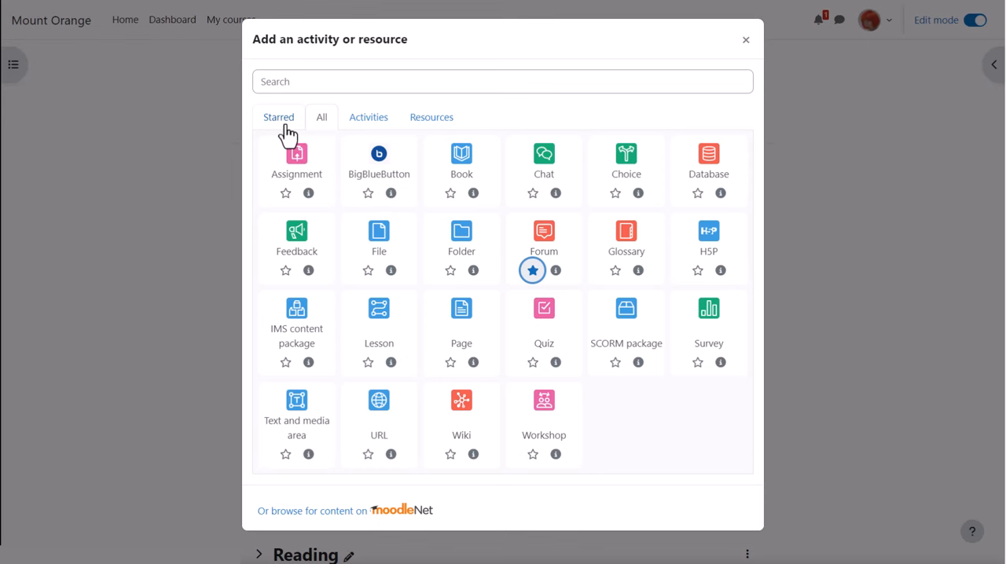
click(278, 116)
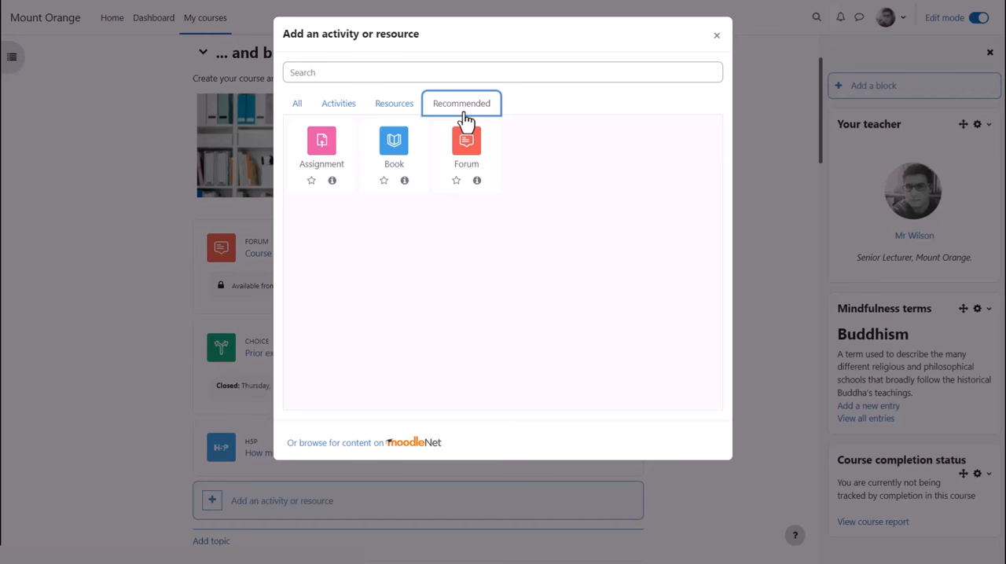
mouse_move(402, 274)
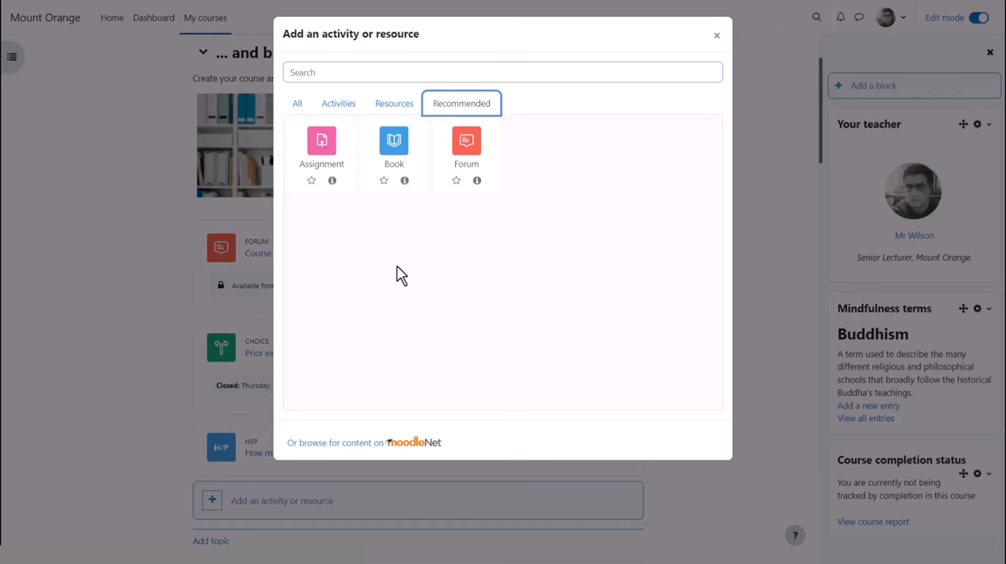
mouse_move(345, 454)
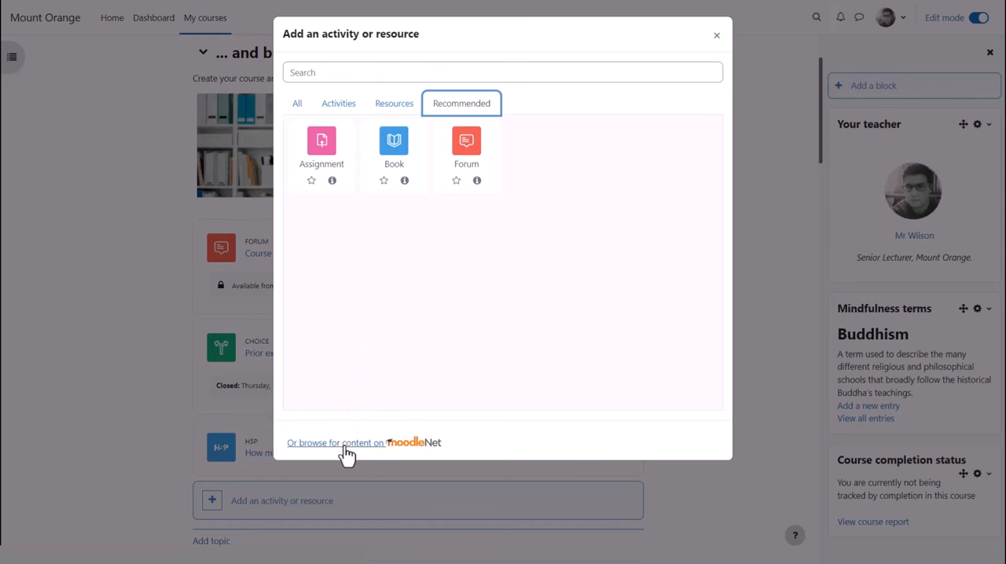
Open 'Or browse for content on MoodleNet' at the bottom of the chooser
click(335, 442)
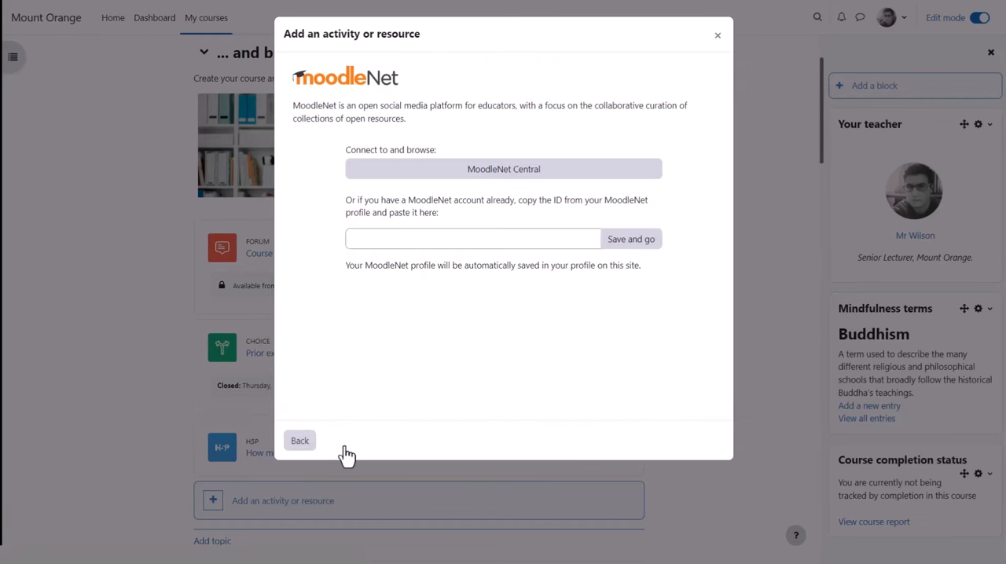
mouse_move(537, 171)
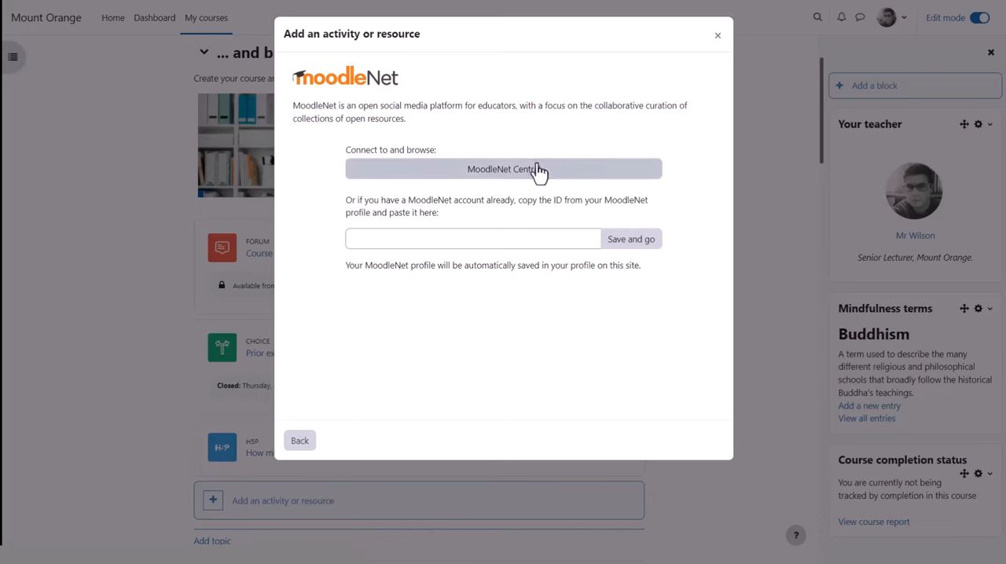